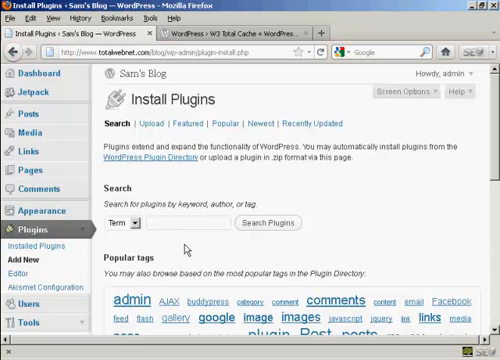
Search the plugin directory for 'W3 Total Cache' to find version 0.9.2.4.
{"action": "type", "text": "W3 Tota"}
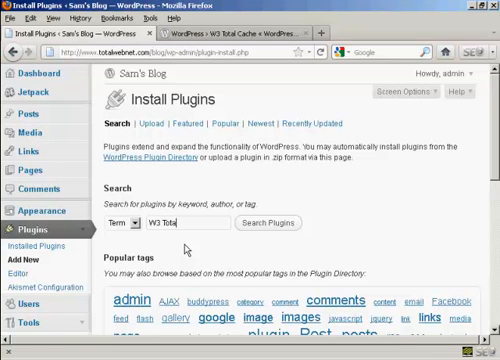
{"action": "type", "text": "Ca"}
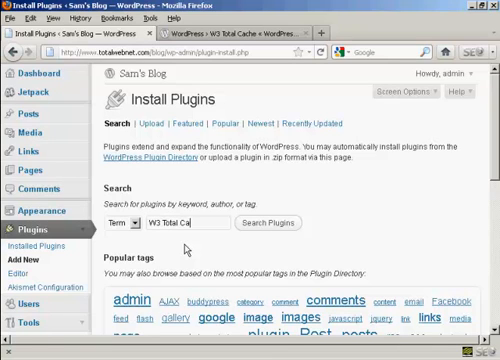
{"action": "type", "text": "che"}
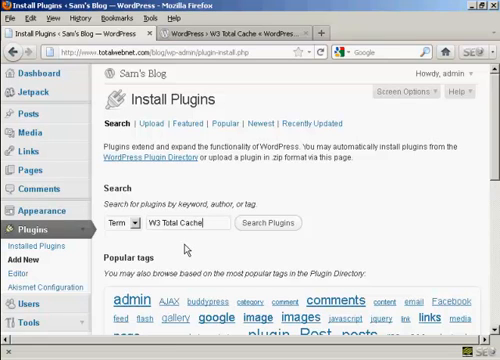
{"action": "left_click", "coordinate": [268, 224]}
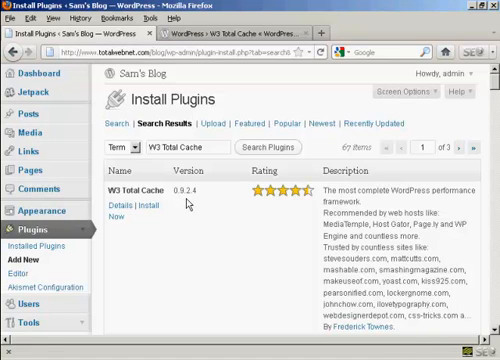
{"action": "mouse_move", "coordinate": [118, 244]}
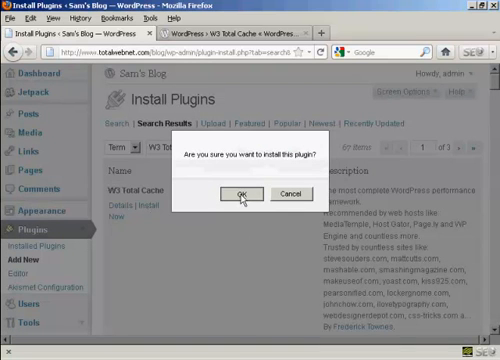
Confirm installing W3 Total Cache 0.9.2.4 and activate it.
{"action": "left_click", "coordinate": [248, 192]}
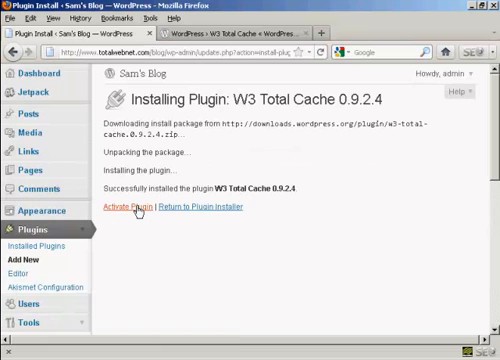
{"action": "left_click", "coordinate": [124, 208]}
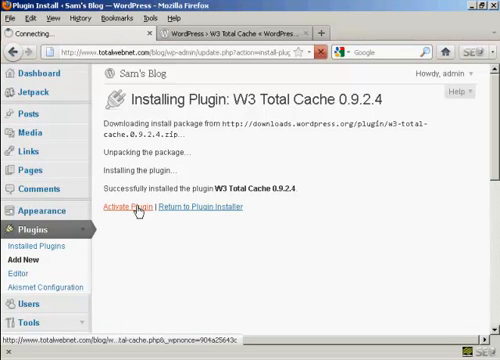
{"action": "left_click", "coordinate": [126, 206]}
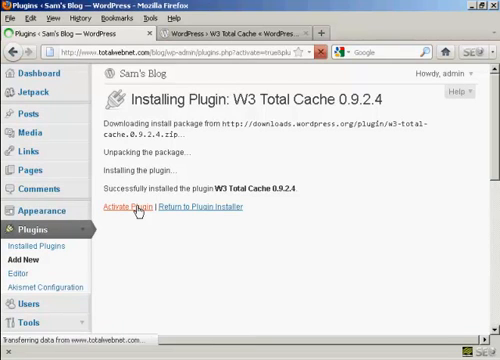
{"action": "left_click", "coordinate": [128, 206]}
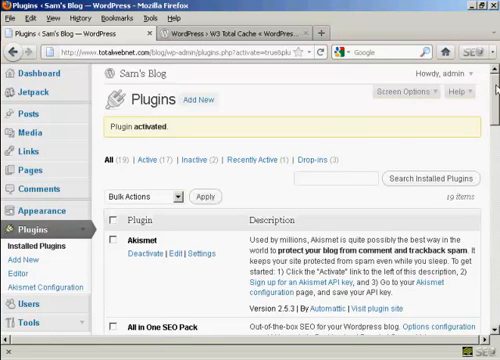
Scroll the installed plugins list down to W3 Total Cache.
{"action": "scroll", "scroll_direction": "down", "scroll_amount": 3}
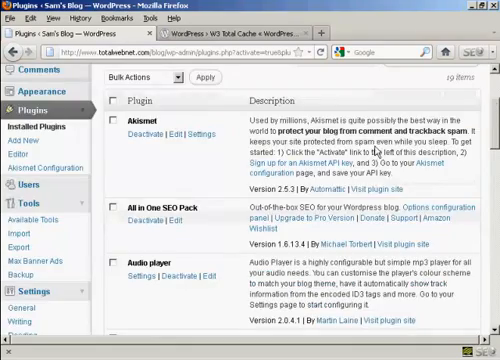
{"action": "scroll", "scroll_direction": "down", "scroll_amount": 3}
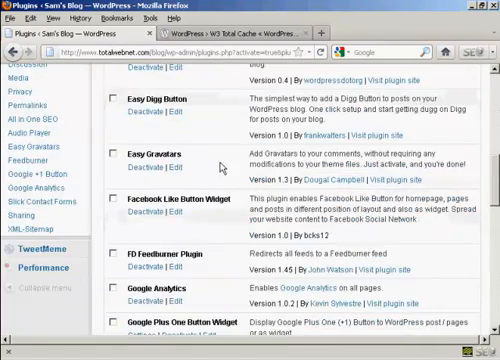
{"action": "scroll", "scroll_direction": "down", "scroll_amount": 3}
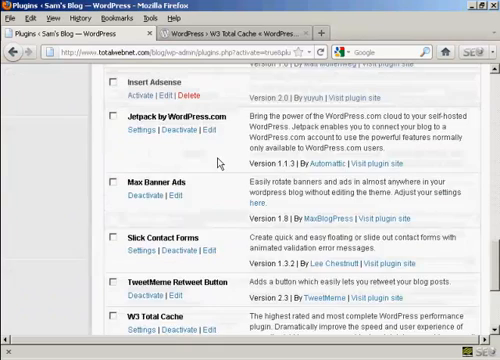
Reach W3 Total Cache's general settings and deploy its preview settings.
{"action": "scroll", "scroll_direction": "down", "scroll_amount": 3}
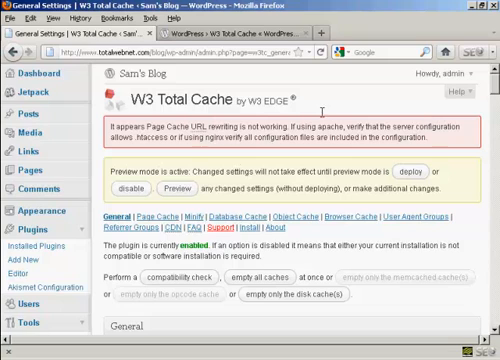
{"action": "mouse_move", "coordinate": [152, 182]}
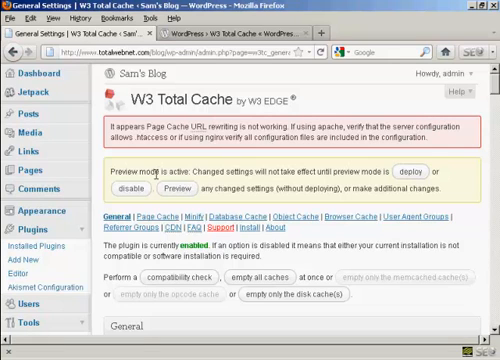
{"action": "mouse_move", "coordinate": [158, 182]}
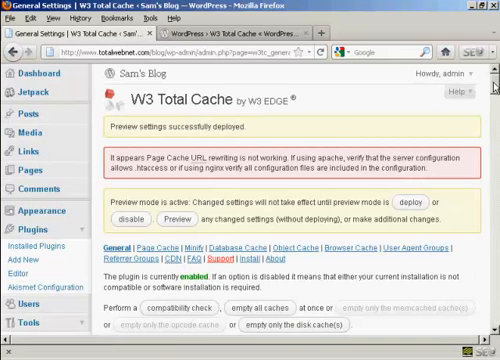
{"action": "scroll", "scroll_direction": "down", "scroll_amount": 3}
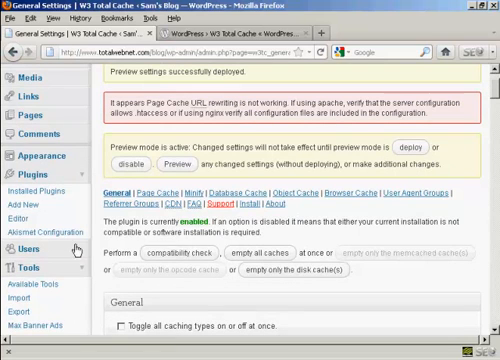
{"action": "mouse_move", "coordinate": [176, 260]}
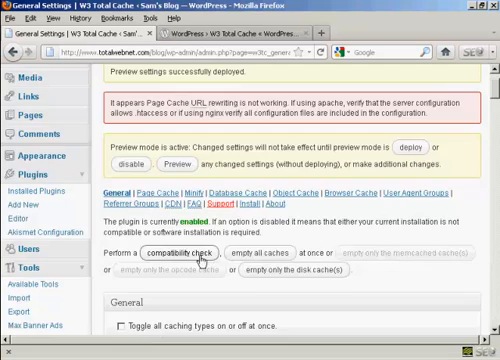
{"action": "left_click", "coordinate": [164, 224]}
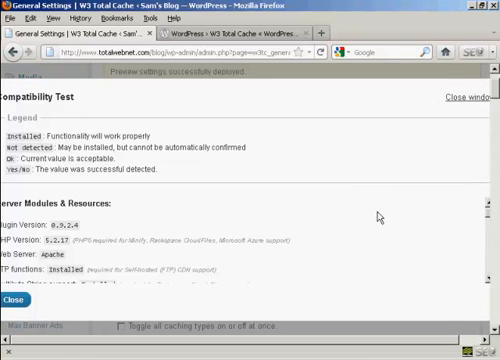
{"action": "mouse_move", "coordinate": [376, 216]}
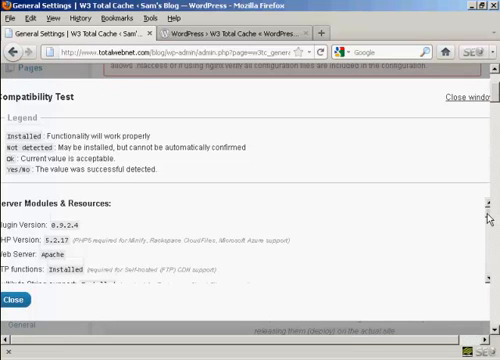
{"action": "scroll", "scroll_direction": "down", "scroll_amount": 3}
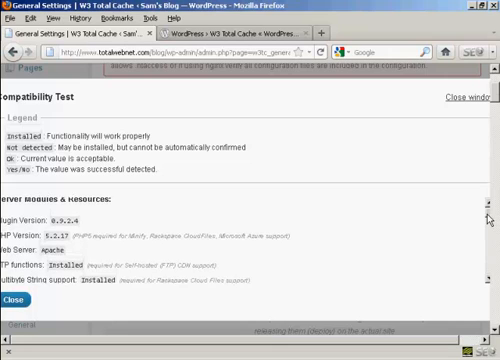
{"action": "scroll", "scroll_direction": "down", "scroll_amount": 3}
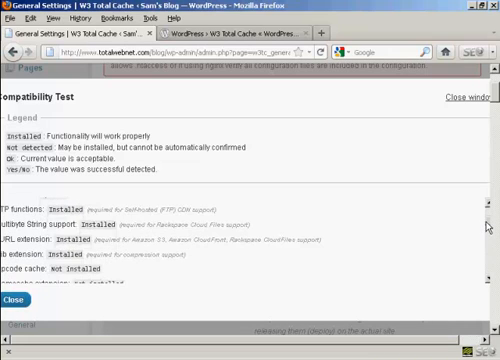
{"action": "scroll", "scroll_direction": "down", "scroll_amount": 3}
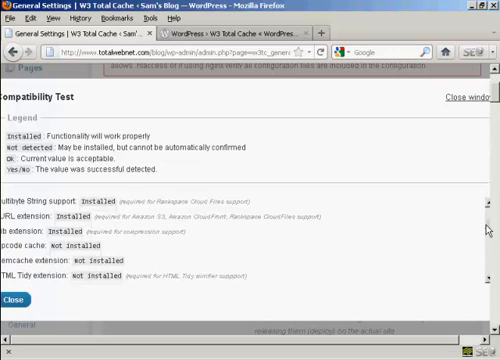
{"action": "scroll", "scroll_direction": "down", "scroll_amount": 3}
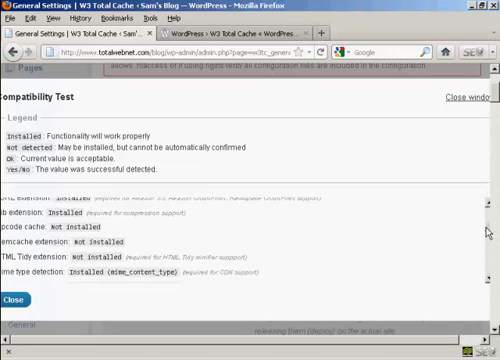
{"action": "scroll", "scroll_direction": "down", "scroll_amount": 3}
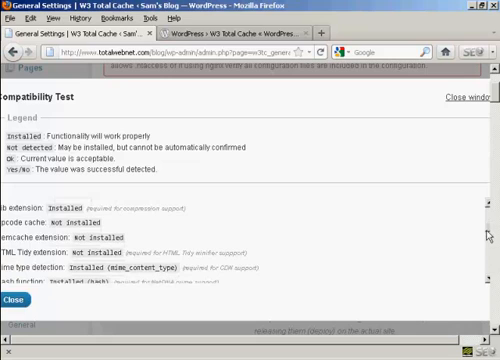
{"action": "scroll", "scroll_direction": "down", "scroll_amount": 3}
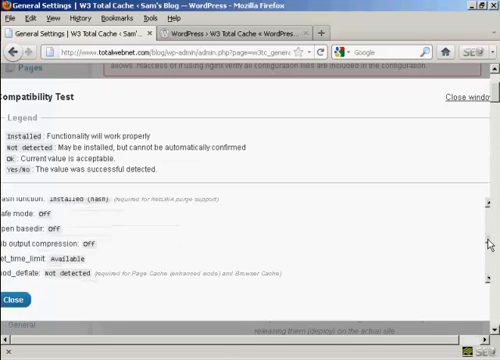
{"action": "scroll", "scroll_direction": "down", "scroll_amount": 3}
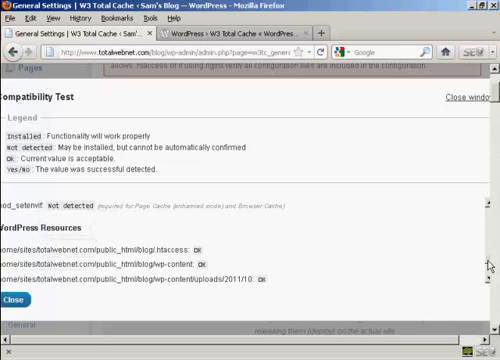
{"action": "scroll", "scroll_direction": "down", "scroll_amount": 3}
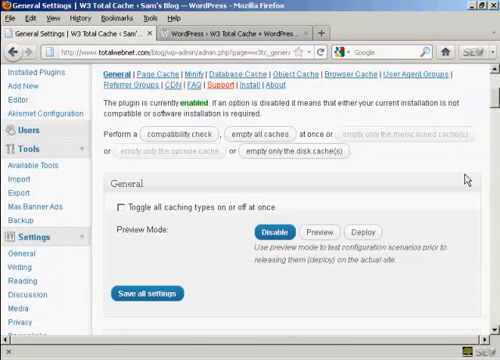
Save the page cache settings with the Disk: Basic method.
{"action": "scroll", "scroll_direction": "down", "scroll_amount": 3}
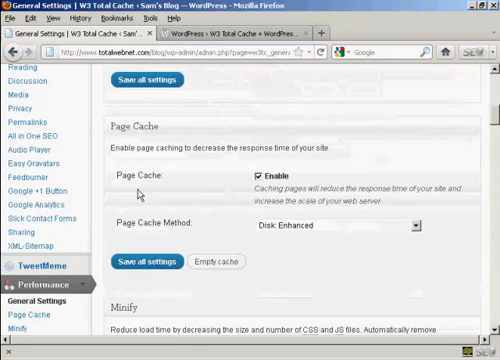
{"action": "mouse_move", "coordinate": [428, 218]}
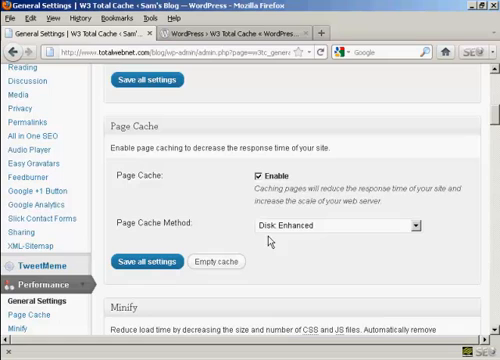
{"action": "mouse_move", "coordinate": [426, 236]}
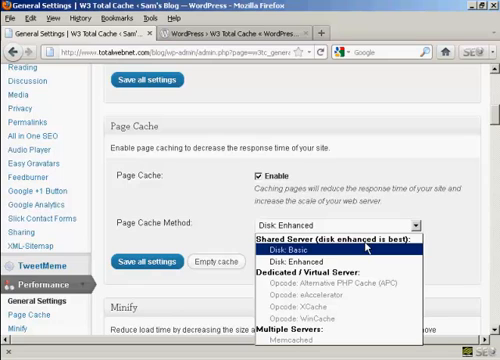
{"action": "mouse_move", "coordinate": [376, 244]}
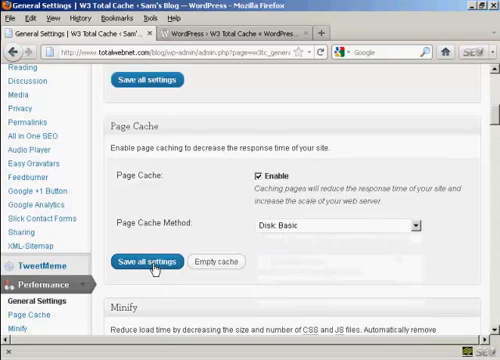
{"action": "left_click", "coordinate": [146, 262]}
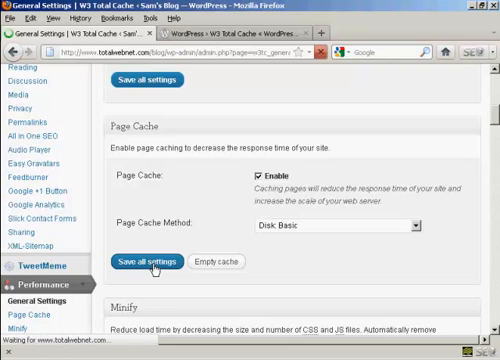
{"action": "left_click", "coordinate": [138, 234]}
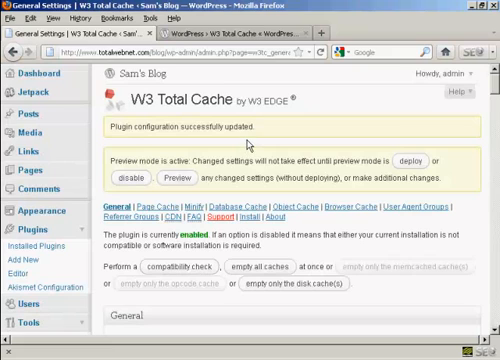
{"action": "mouse_move", "coordinate": [372, 152]}
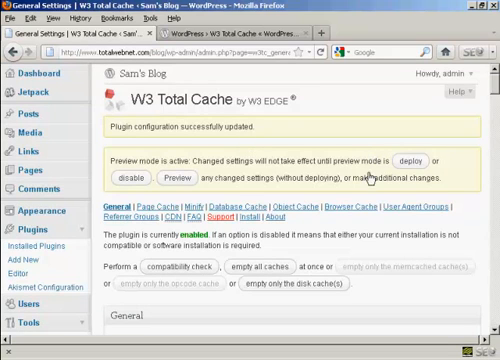
Disable preview mode and save all settings again.
{"action": "left_click", "coordinate": [140, 176]}
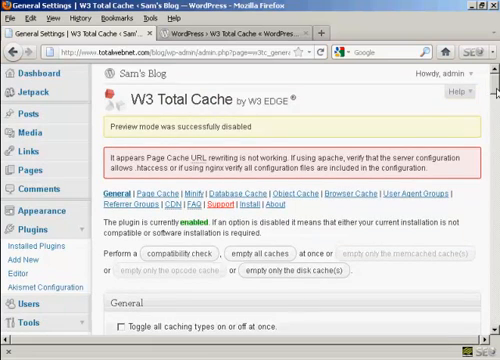
{"action": "scroll", "scroll_direction": "down", "scroll_amount": 3}
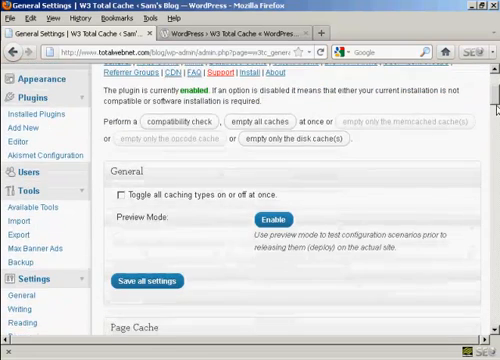
{"action": "scroll", "scroll_direction": "down", "scroll_amount": 3}
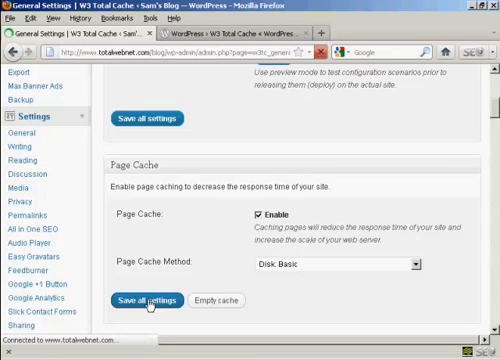
{"action": "left_click", "coordinate": [132, 300]}
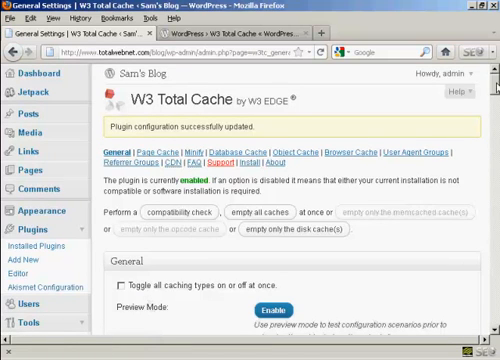
{"action": "scroll", "scroll_direction": "down", "scroll_amount": 3}
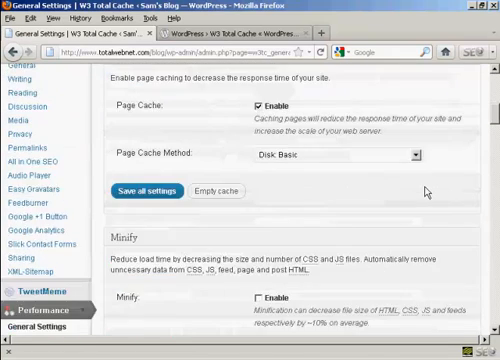
Enable Minify, Database Cache and Object Cache with the disk method.
{"action": "scroll", "scroll_direction": "down", "scroll_amount": 3}
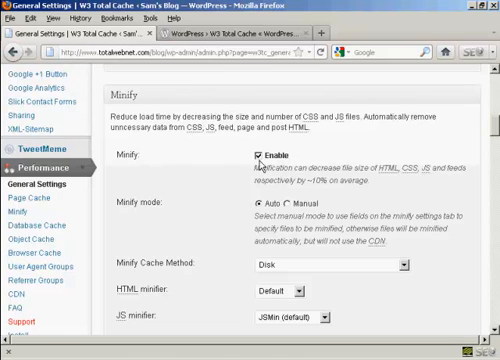
{"action": "scroll", "scroll_direction": "down", "scroll_amount": 3}
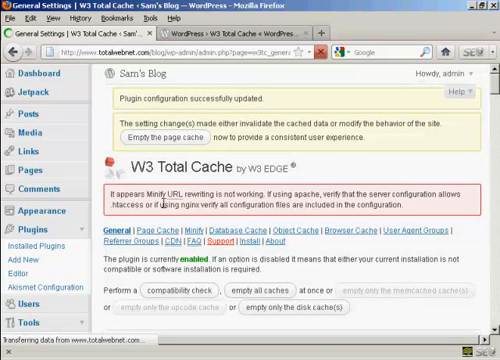
{"action": "scroll", "scroll_direction": "down", "scroll_amount": 3}
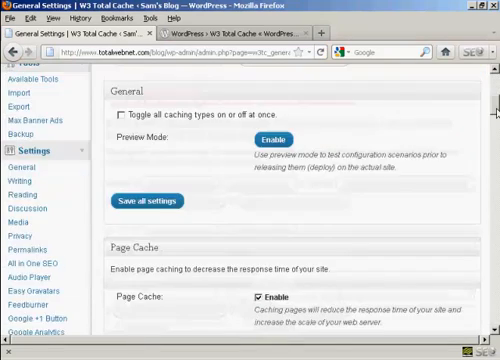
{"action": "scroll", "scroll_direction": "down", "scroll_amount": 3}
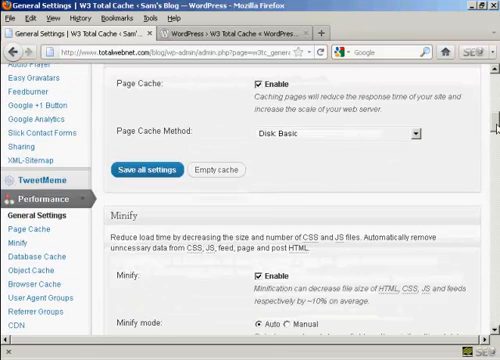
{"action": "scroll", "scroll_direction": "down", "scroll_amount": 3}
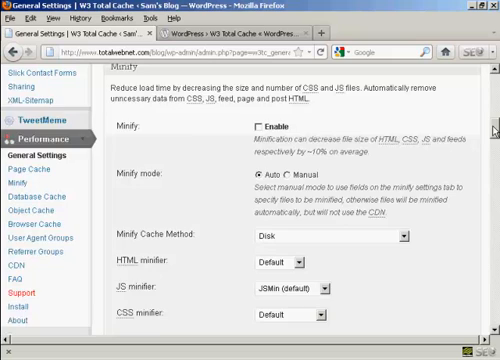
{"action": "scroll", "scroll_direction": "down", "scroll_amount": 3}
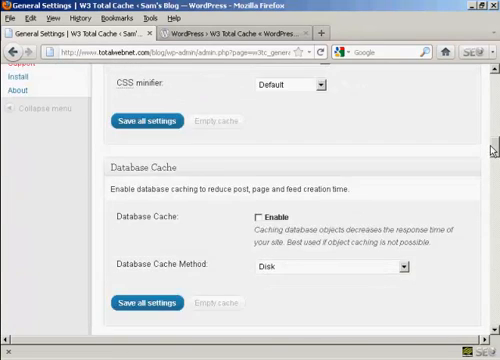
{"action": "scroll", "scroll_direction": "down", "scroll_amount": 3}
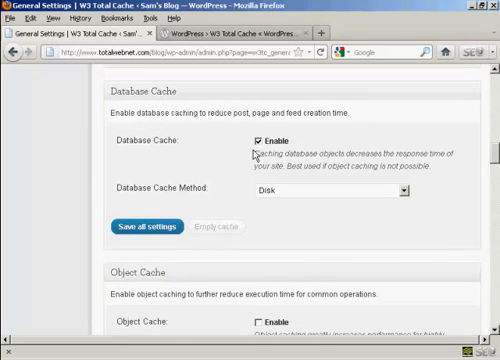
{"action": "mouse_move", "coordinate": [268, 198]}
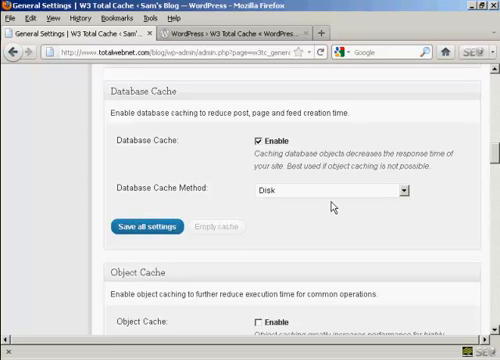
Enable Browser Cache while leaving CDN unchecked.
{"action": "scroll", "scroll_direction": "down", "scroll_amount": 3}
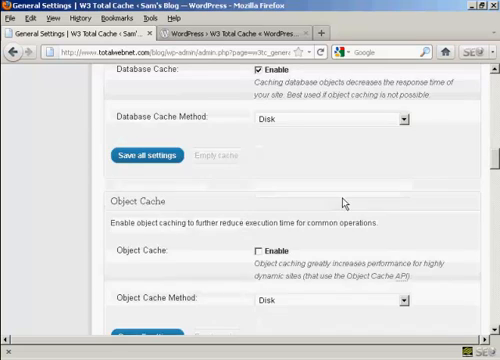
{"action": "scroll", "scroll_direction": "down", "scroll_amount": 3}
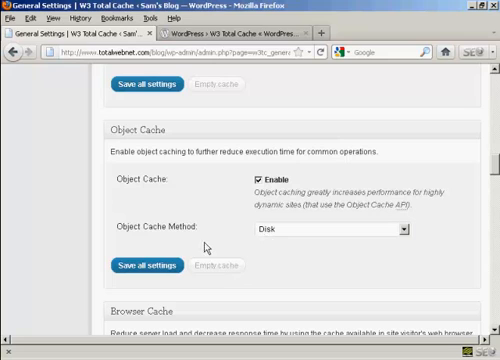
{"action": "scroll", "scroll_direction": "down", "scroll_amount": 3}
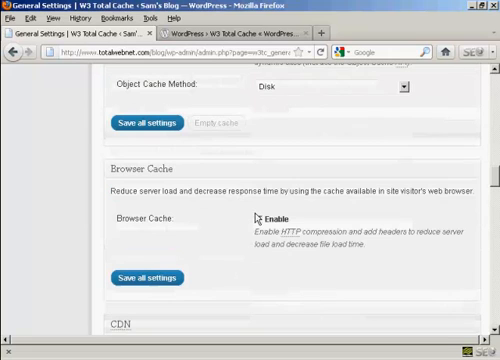
{"action": "left_click", "coordinate": [222, 216]}
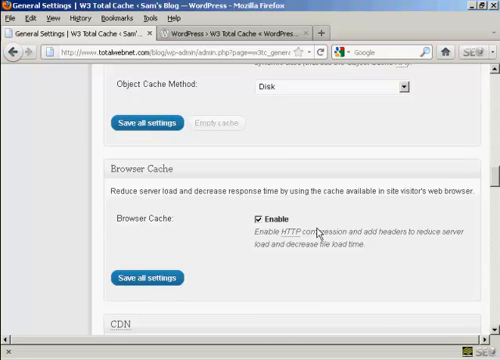
{"action": "scroll", "scroll_direction": "down", "scroll_amount": 3}
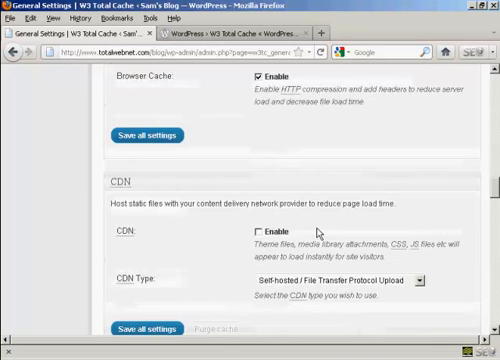
{"action": "scroll", "scroll_direction": "down", "scroll_amount": 3}
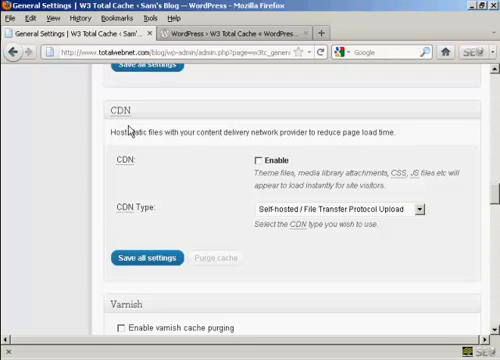
{"action": "mouse_move", "coordinate": [278, 344]}
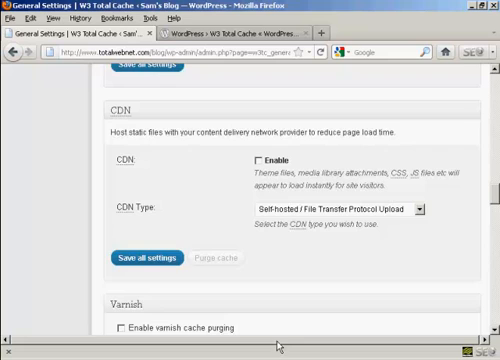
{"action": "scroll", "scroll_direction": "down", "scroll_amount": 3}
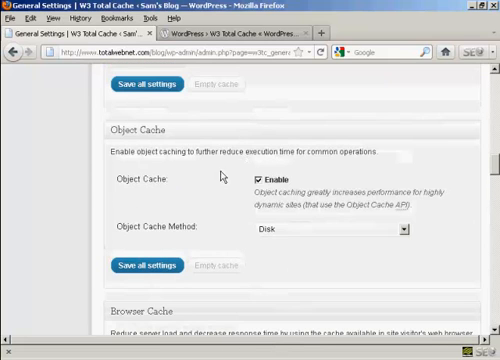
{"action": "left_click", "coordinate": [152, 266]}
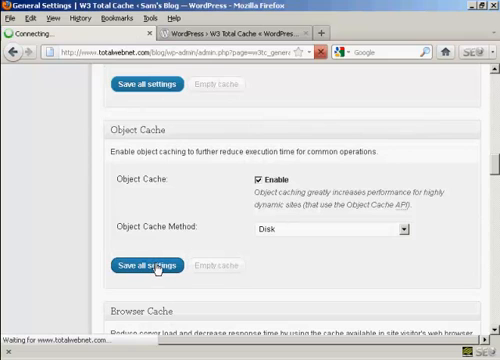
{"action": "left_click", "coordinate": [150, 264]}
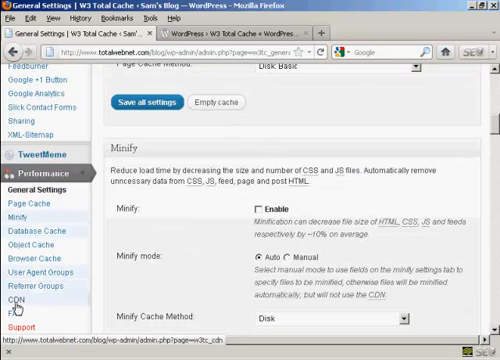
{"action": "left_click", "coordinate": [20, 296]}
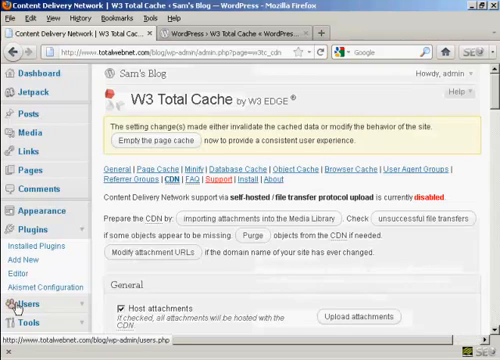
{"action": "scroll", "scroll_direction": "down", "scroll_amount": 3}
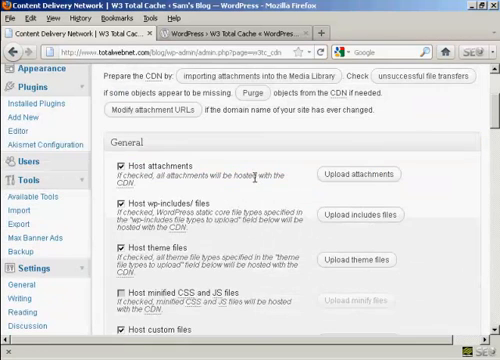
{"action": "scroll", "scroll_direction": "down", "scroll_amount": 3}
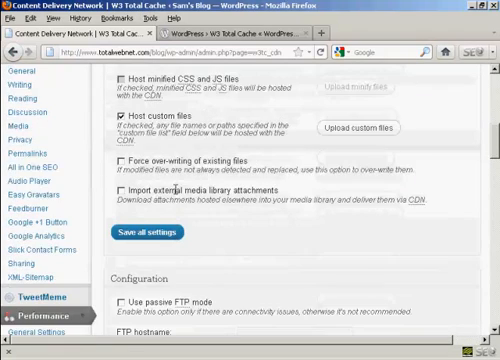
{"action": "scroll", "scroll_direction": "down", "scroll_amount": 3}
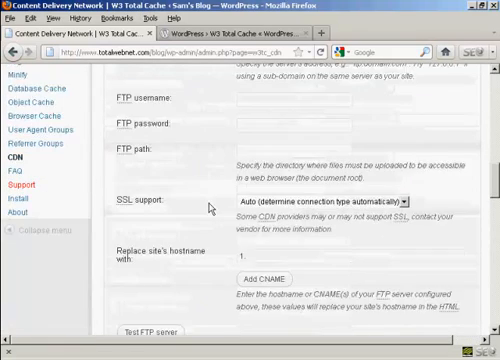
{"action": "scroll", "scroll_direction": "down", "scroll_amount": 3}
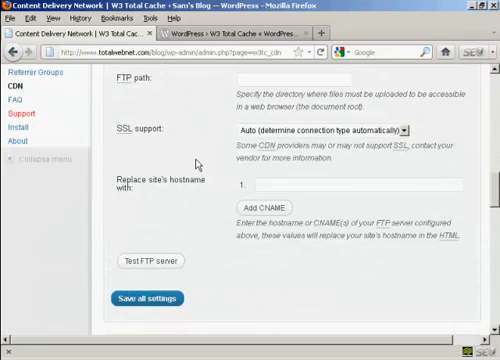
{"action": "scroll", "scroll_direction": "down", "scroll_amount": 3}
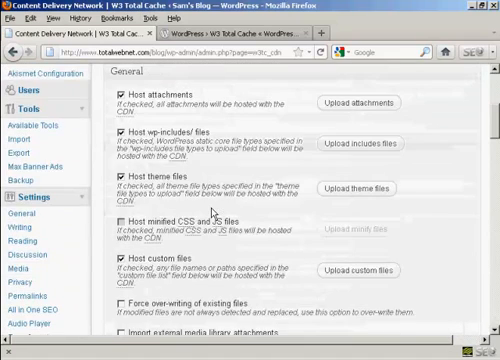
{"action": "scroll", "scroll_direction": "down", "scroll_amount": 3}
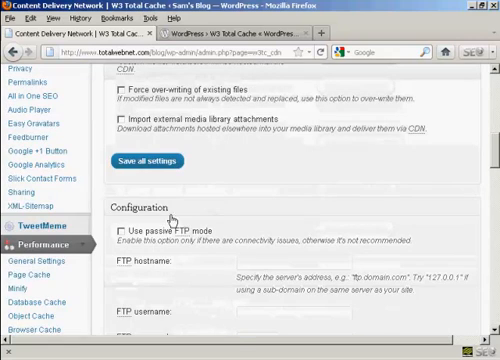
Review the general settings showing database and object caching enabled.
{"action": "left_click", "coordinate": [36, 228]}
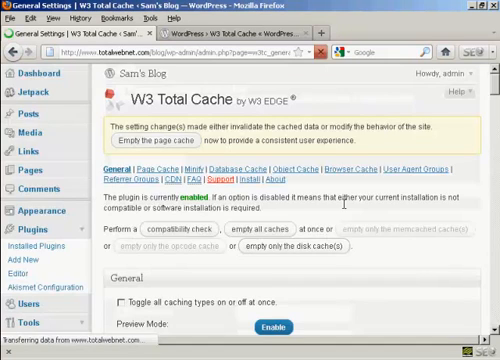
{"action": "scroll", "scroll_direction": "down", "scroll_amount": 3}
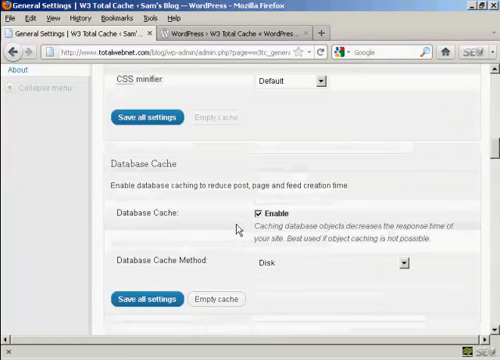
{"action": "scroll", "scroll_direction": "down", "scroll_amount": 3}
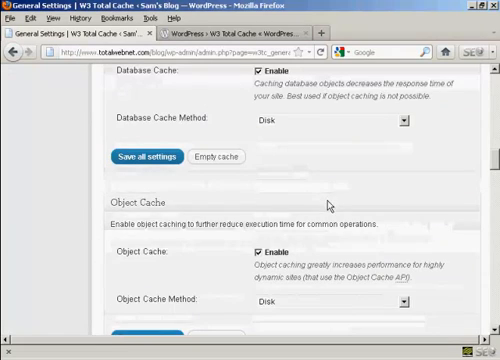
{"action": "scroll", "scroll_direction": "down", "scroll_amount": 3}
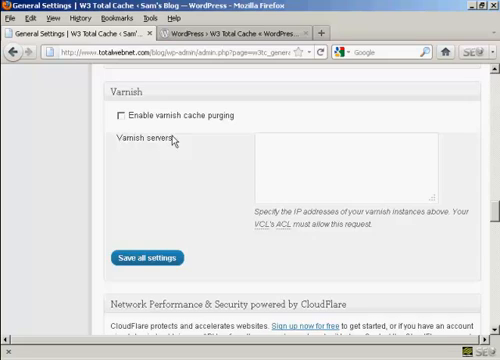
{"action": "mouse_move", "coordinate": [134, 160]}
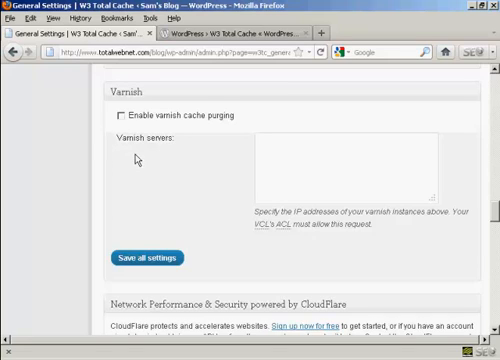
{"action": "mouse_move", "coordinate": [188, 156]}
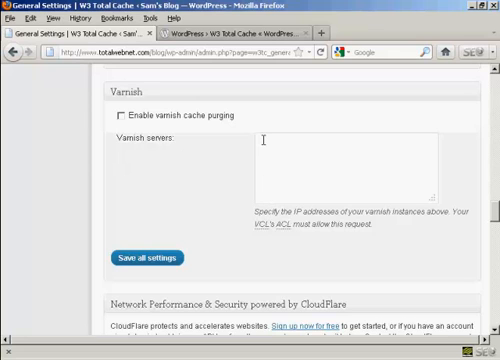
{"action": "scroll", "scroll_direction": "down", "scroll_amount": 3}
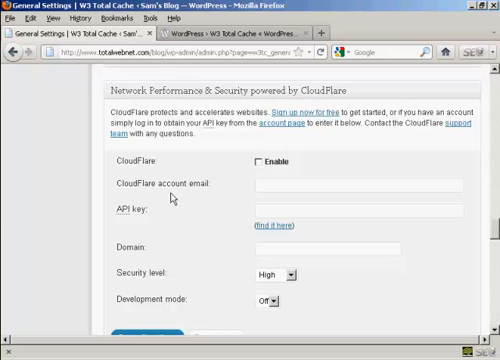
{"action": "scroll", "scroll_direction": "down", "scroll_amount": 3}
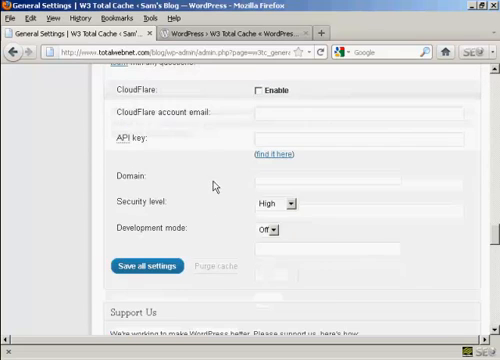
{"action": "scroll", "scroll_direction": "down", "scroll_amount": 3}
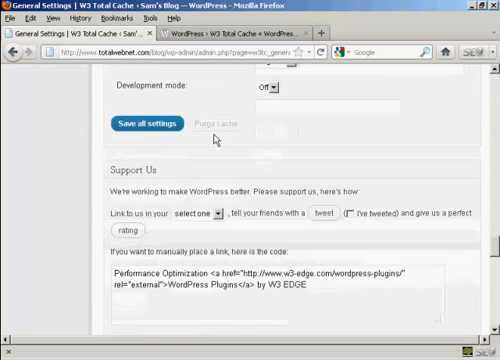
Scroll past the miscellaneous and debug options down to import/export for saving.
{"action": "scroll", "scroll_direction": "down", "scroll_amount": 3}
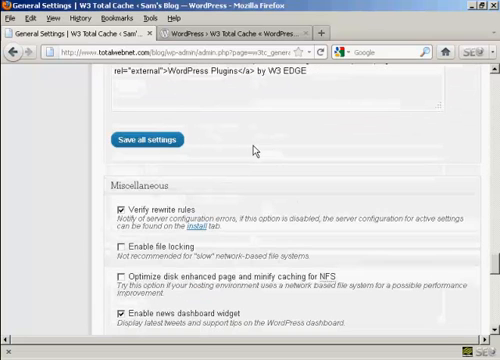
{"action": "scroll", "scroll_direction": "down", "scroll_amount": 3}
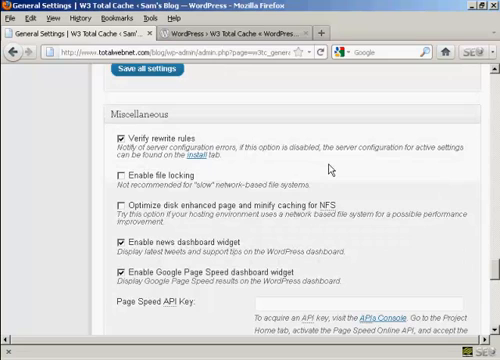
{"action": "mouse_move", "coordinate": [332, 166]}
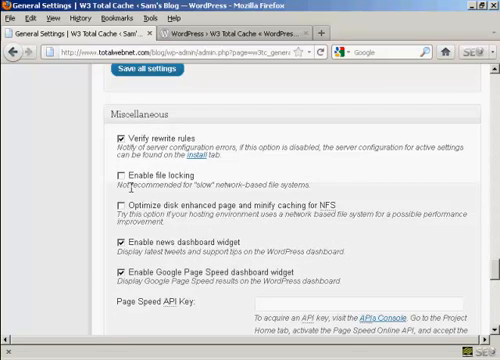
{"action": "mouse_move", "coordinate": [316, 180]}
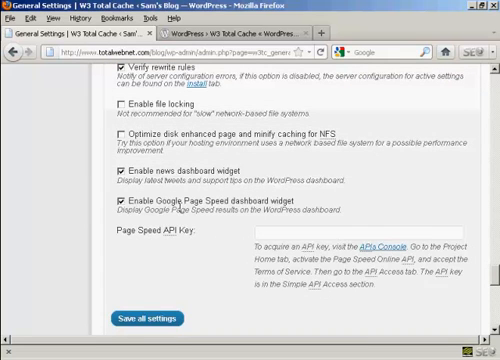
{"action": "scroll", "scroll_direction": "down", "scroll_amount": 3}
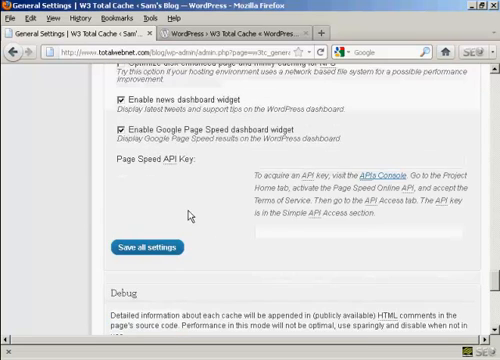
{"action": "scroll", "scroll_direction": "down", "scroll_amount": 3}
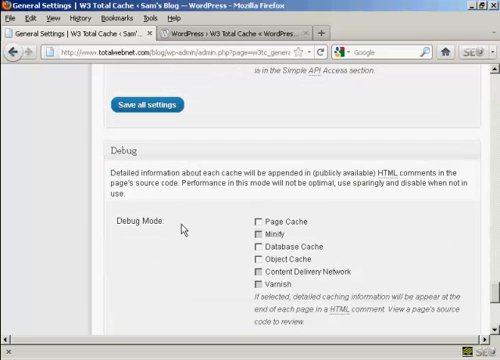
{"action": "scroll", "scroll_direction": "down", "scroll_amount": 3}
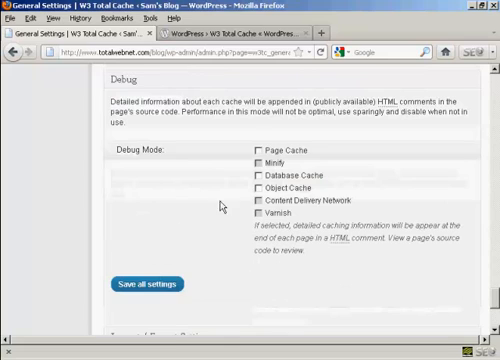
{"action": "scroll", "scroll_direction": "down", "scroll_amount": 3}
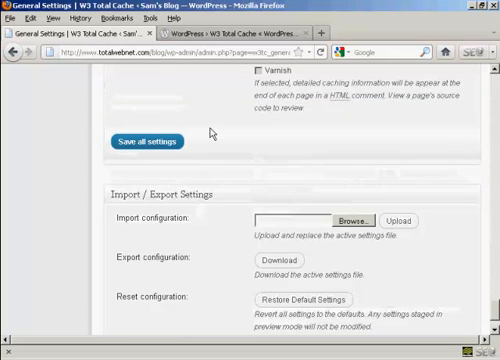
{"action": "scroll", "scroll_direction": "down", "scroll_amount": 3}
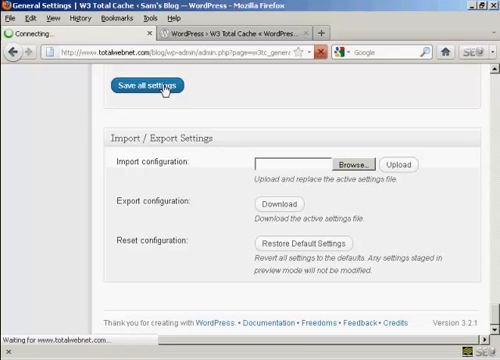
Save all cache settings with a success notice and view the blog's front page.
{"action": "left_click", "coordinate": [160, 84]}
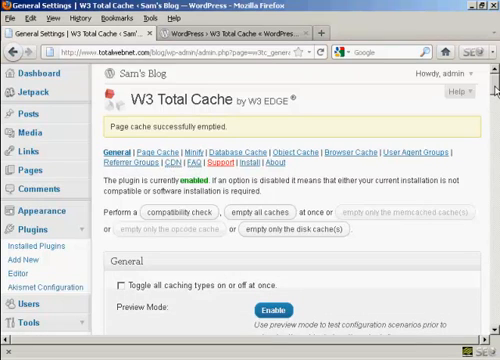
{"action": "scroll", "scroll_direction": "down", "scroll_amount": 3}
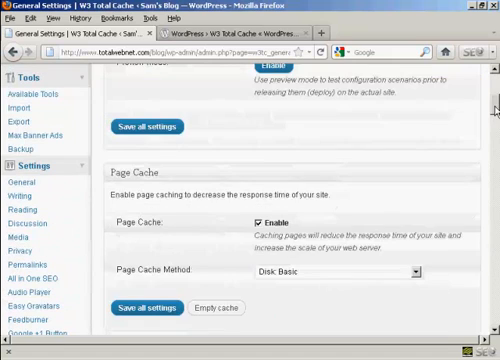
{"action": "scroll", "scroll_direction": "down", "scroll_amount": 3}
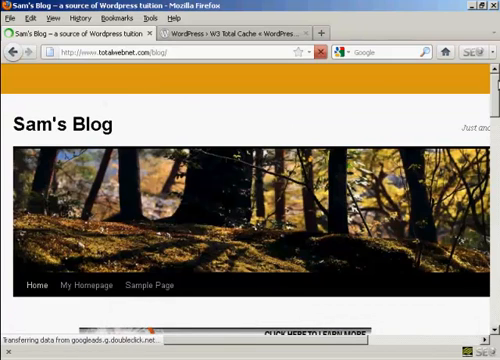
{"action": "scroll", "scroll_direction": "down", "scroll_amount": 3}
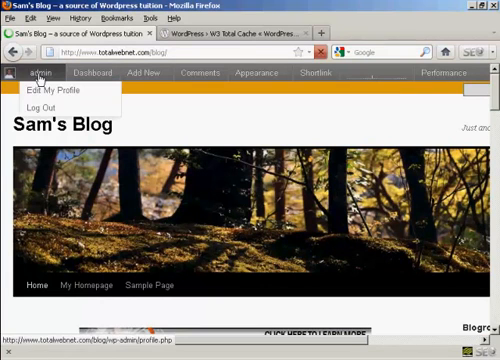
{"action": "left_click", "coordinate": [36, 104]}
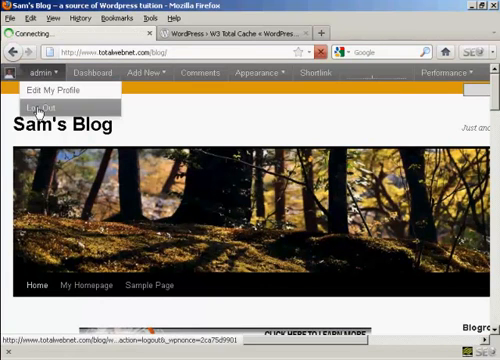